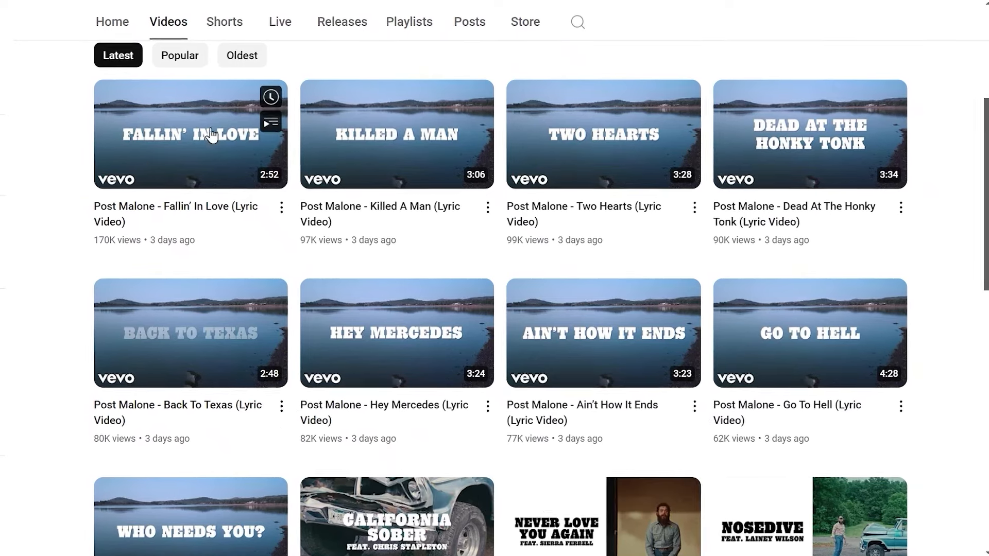
- Open YouTube's Sign in page requesting an email or phone number
{"action": "left_click", "coordinate": [190, 134]}
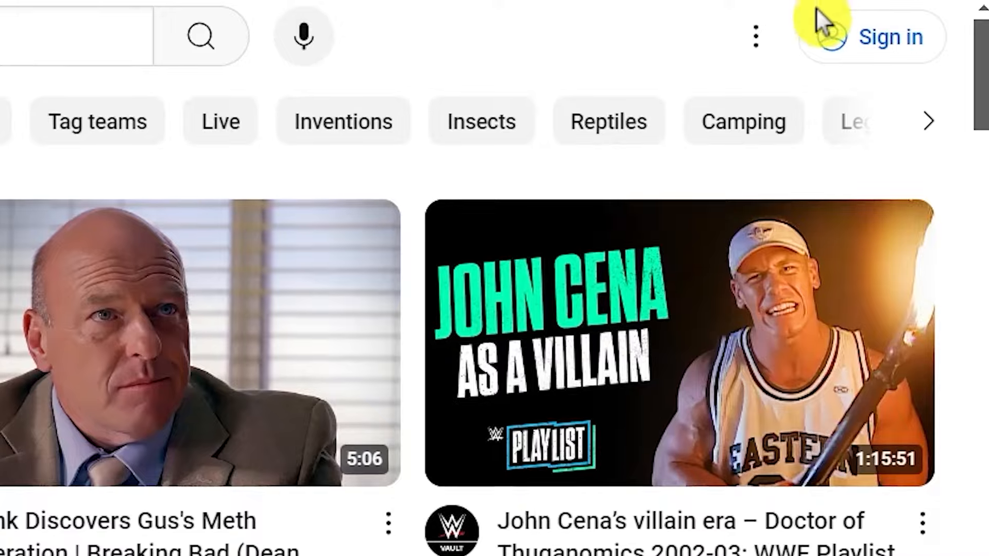
{"action": "left_click", "coordinate": [889, 36]}
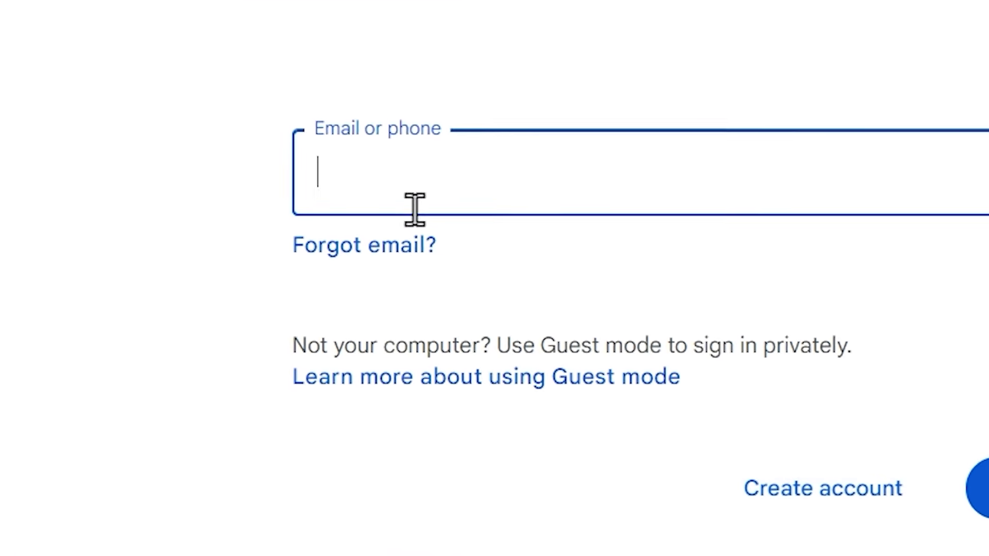
- Choose Create account for personal use to reach the empty First name and Surname form
{"action": "left_click", "coordinate": [675, 414]}
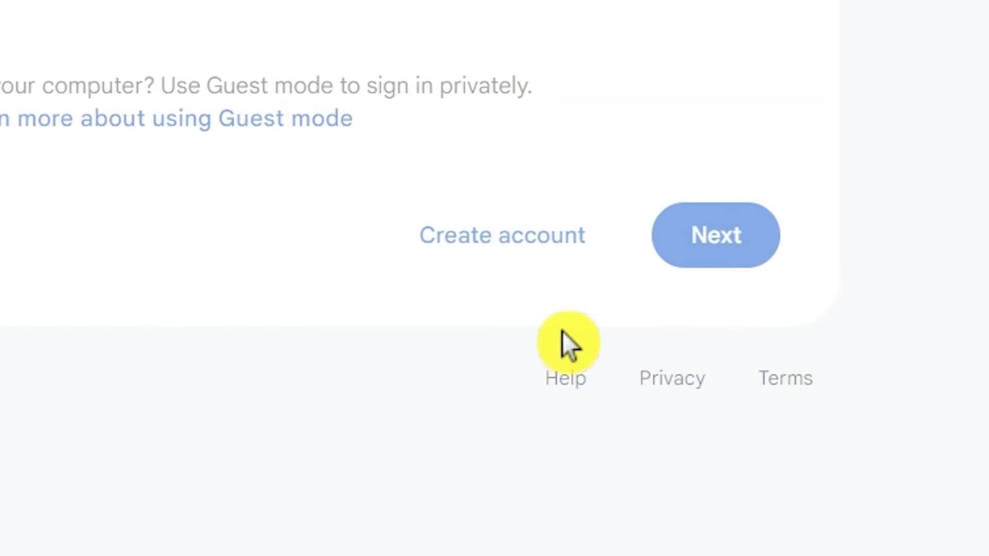
{"action": "left_click", "coordinate": [502, 235]}
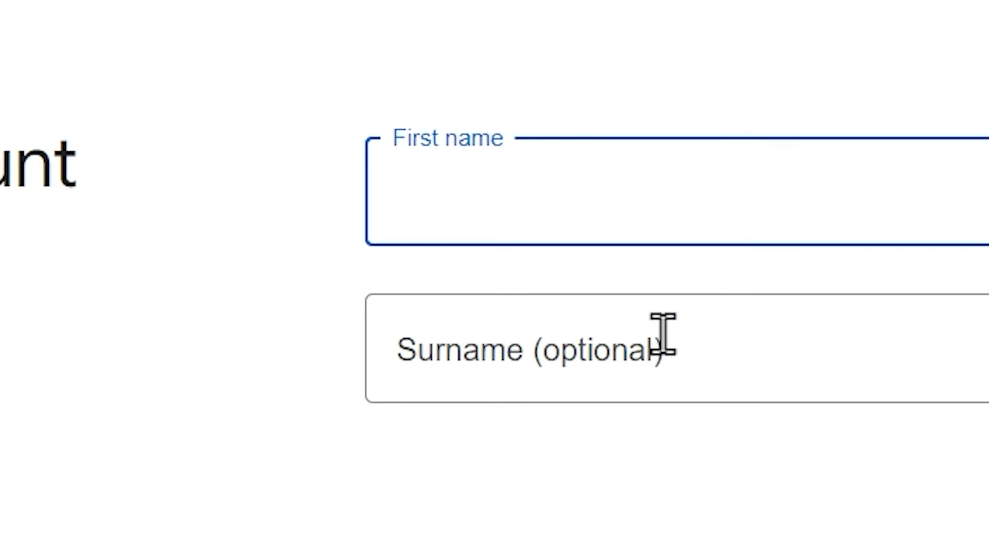